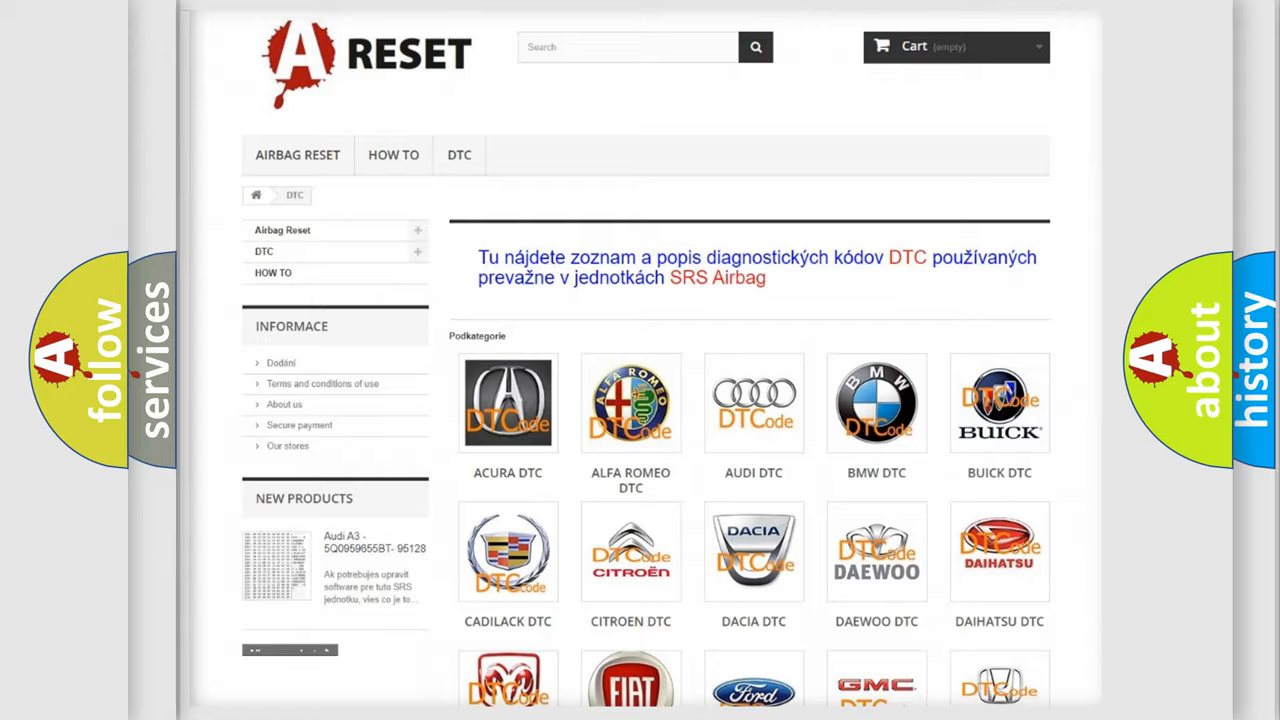
{"action": "scroll", "scroll_direction": "down", "scroll_amount": 3}
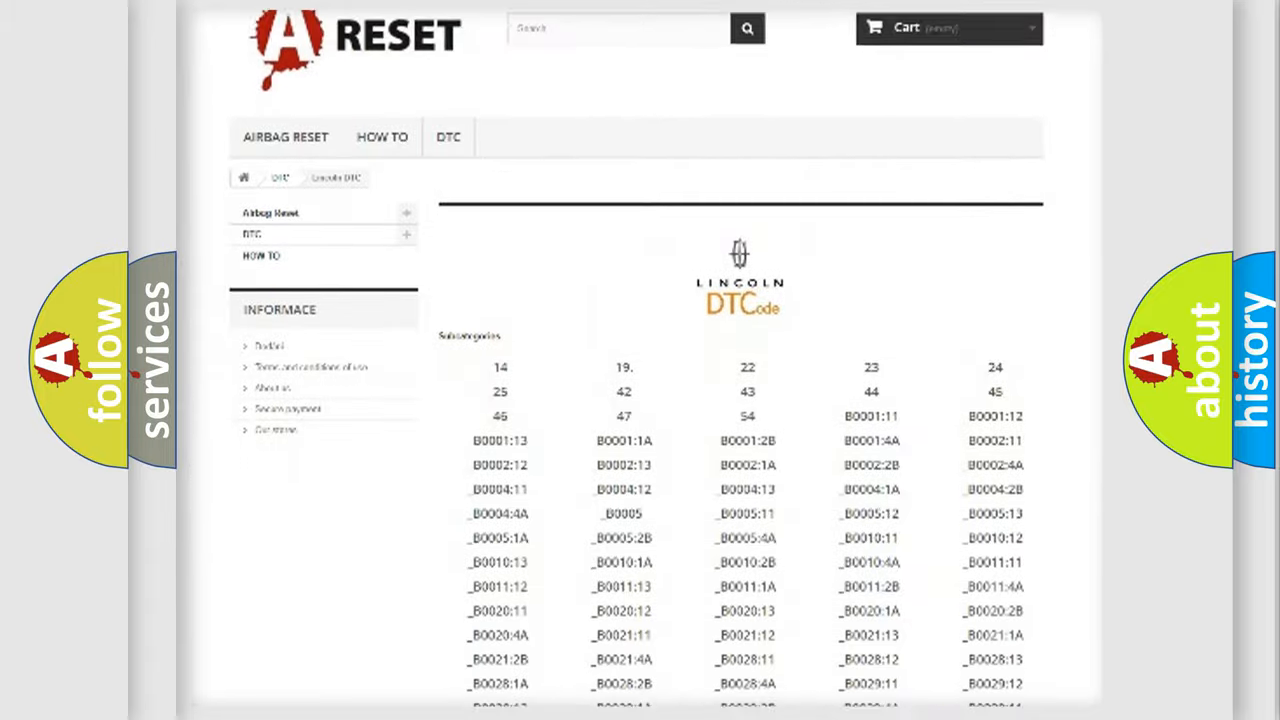
{"action": "scroll", "scroll_direction": "down", "scroll_amount": 3}
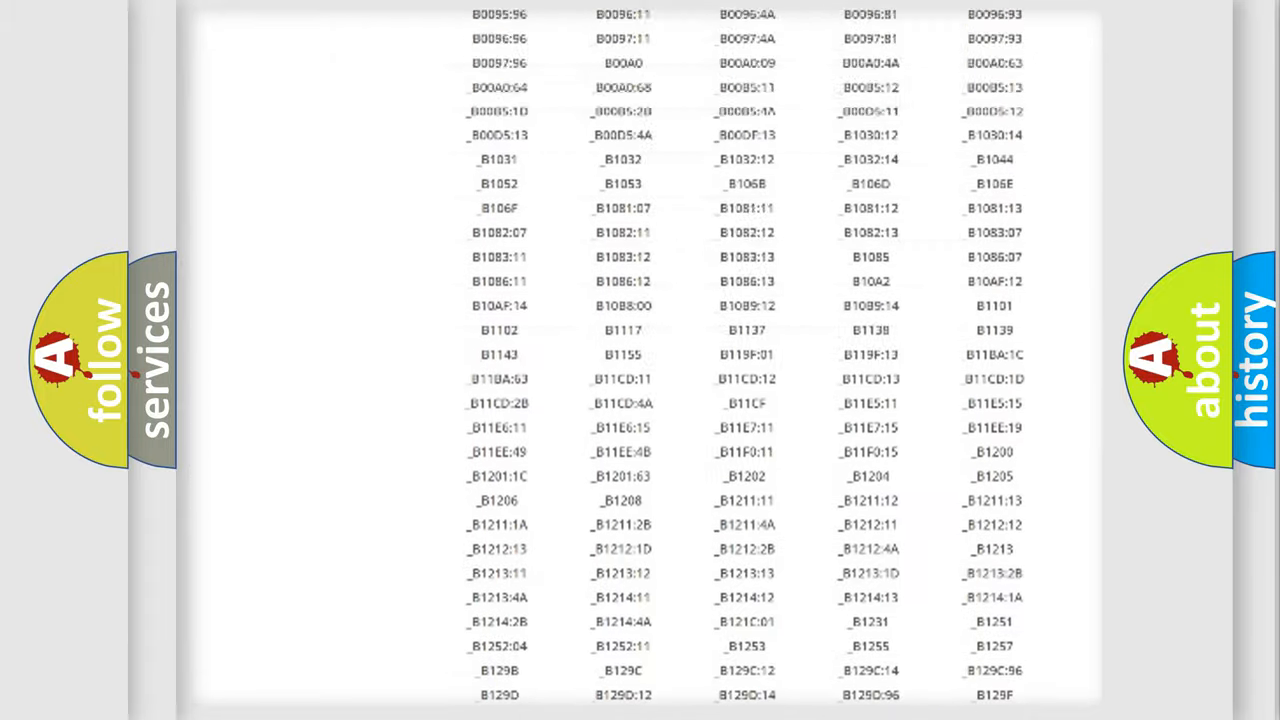
{"action": "scroll", "scroll_direction": "up", "scroll_amount": 3}
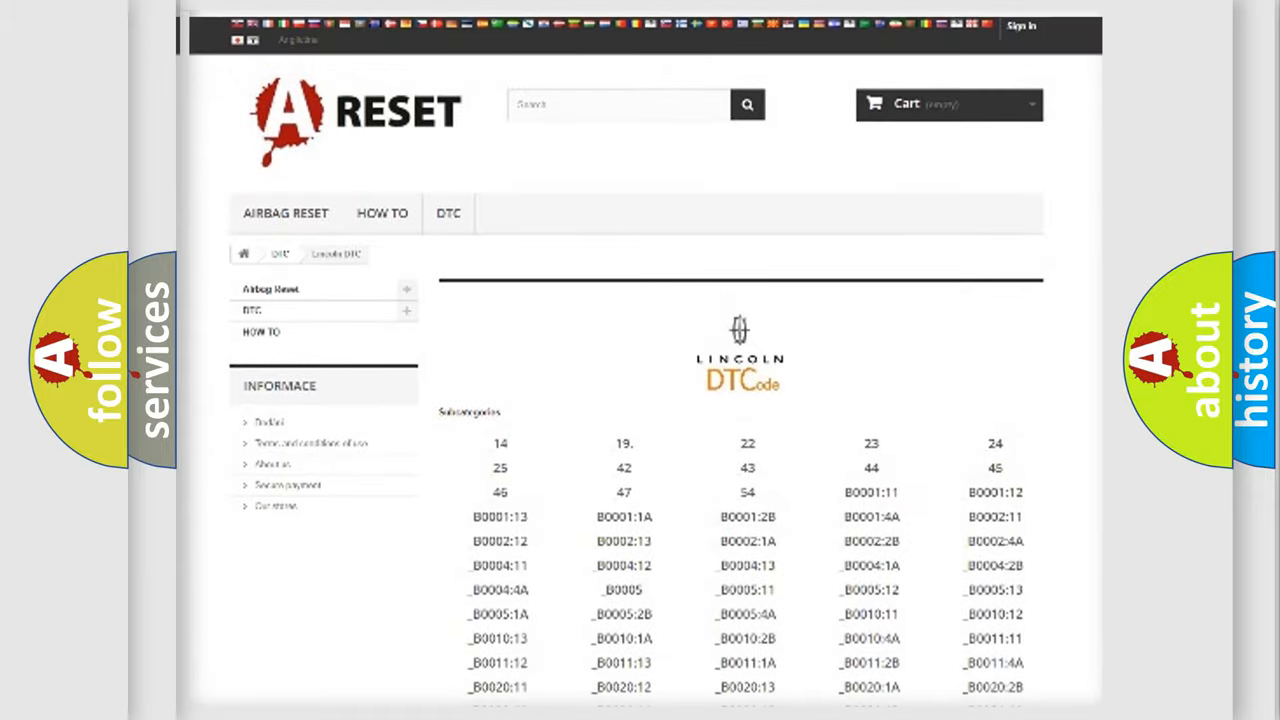